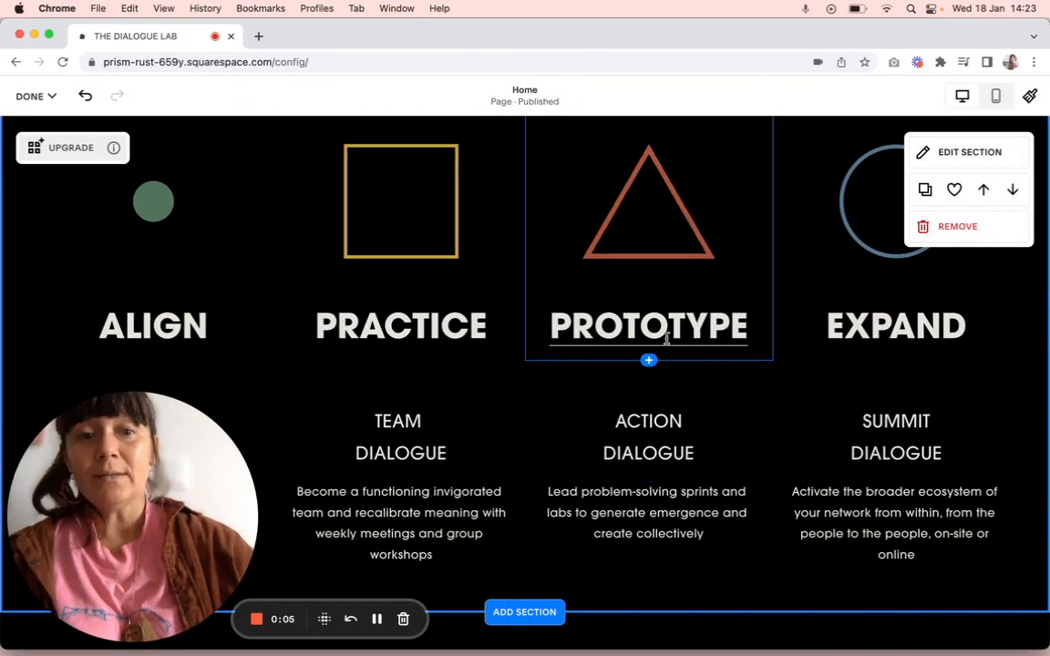
mouse_move(626, 176)
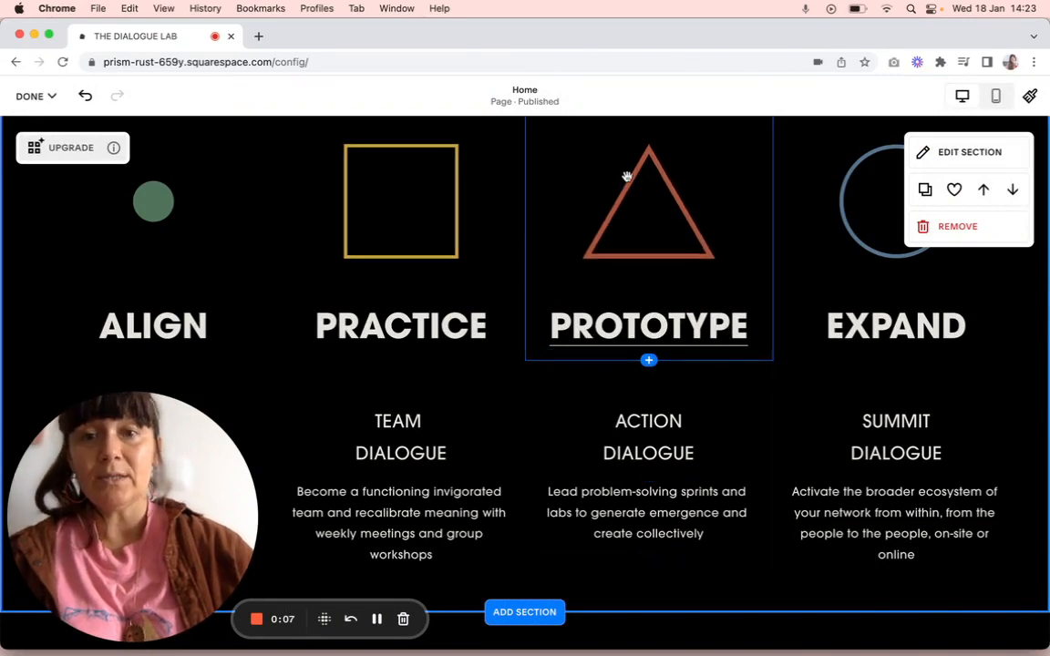
mouse_move(643, 207)
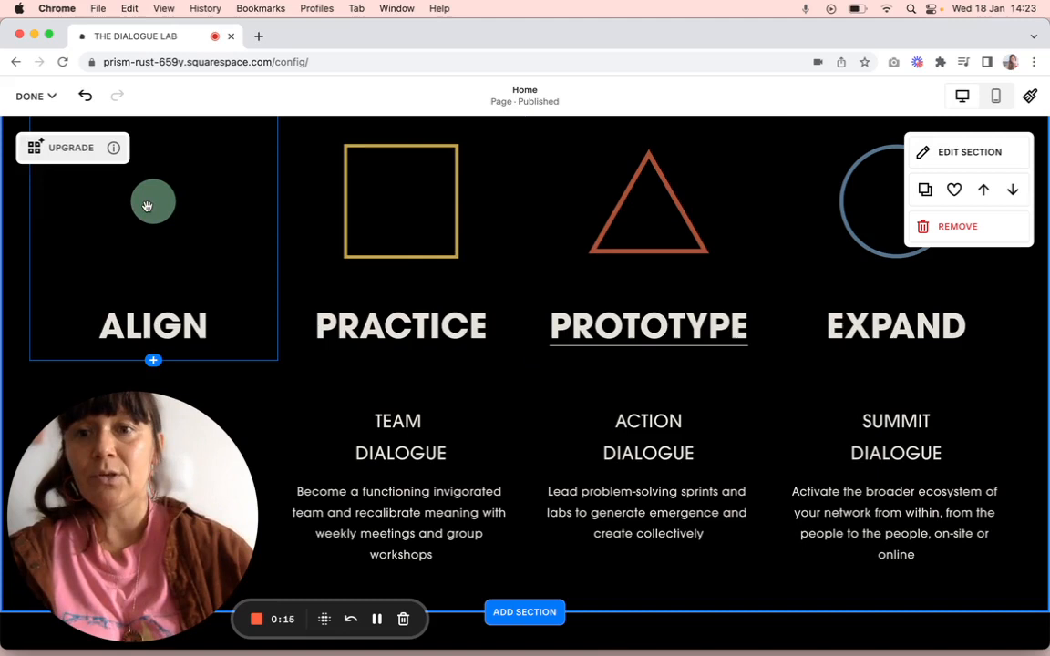
mouse_move(140, 299)
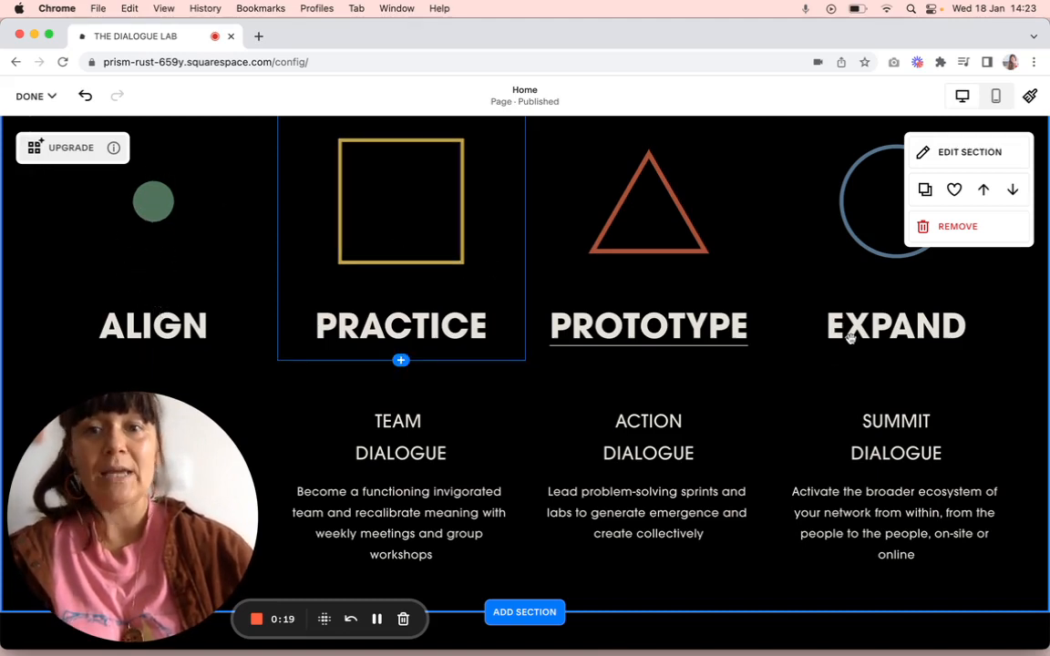
Step: Check the circle image's link settings, then start a link on the ALIGN heading
left_click(153, 201)
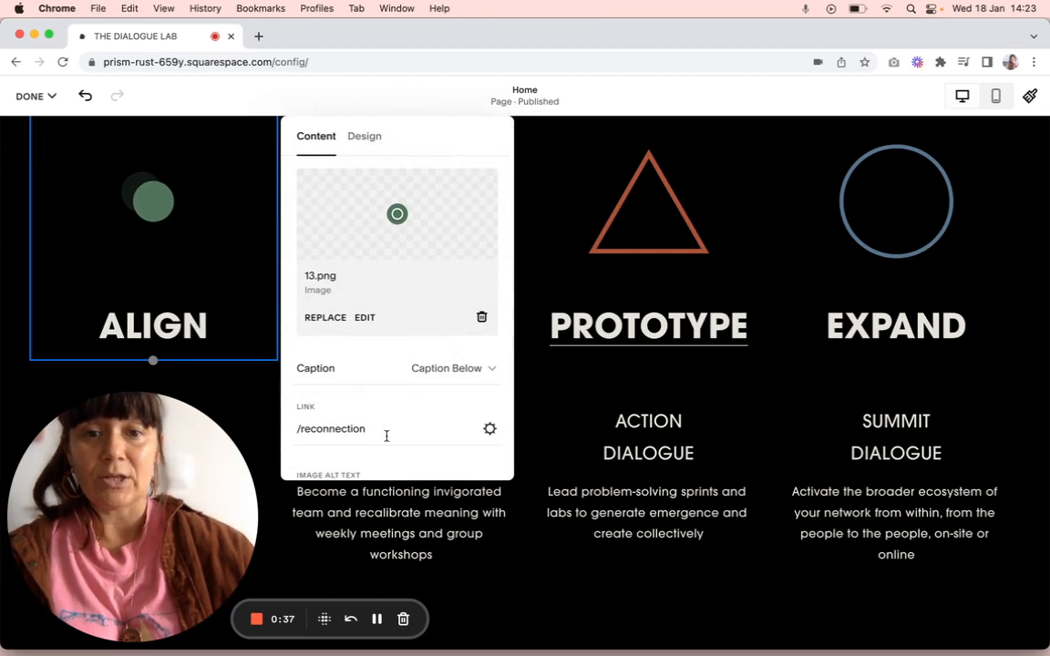
left_click(153, 326)
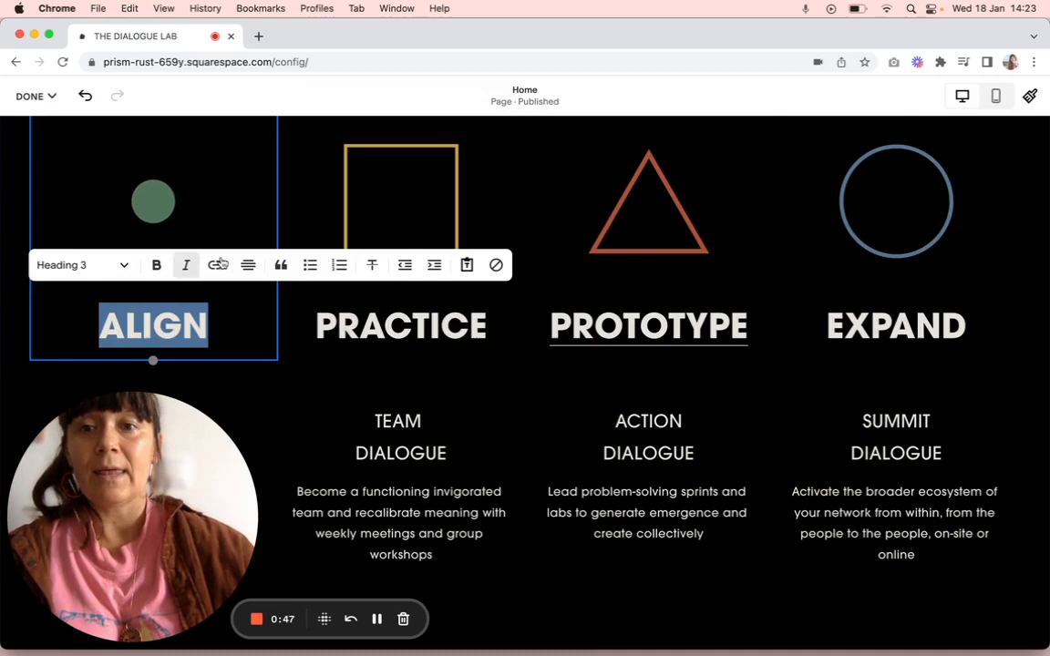
mouse_move(218, 265)
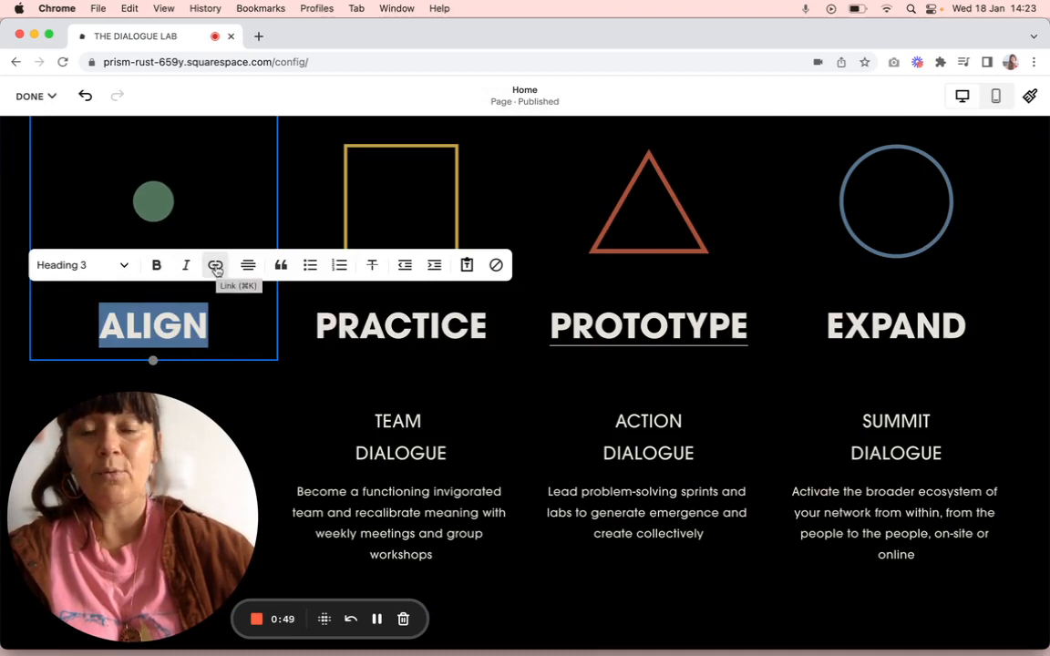
left_click(215, 265)
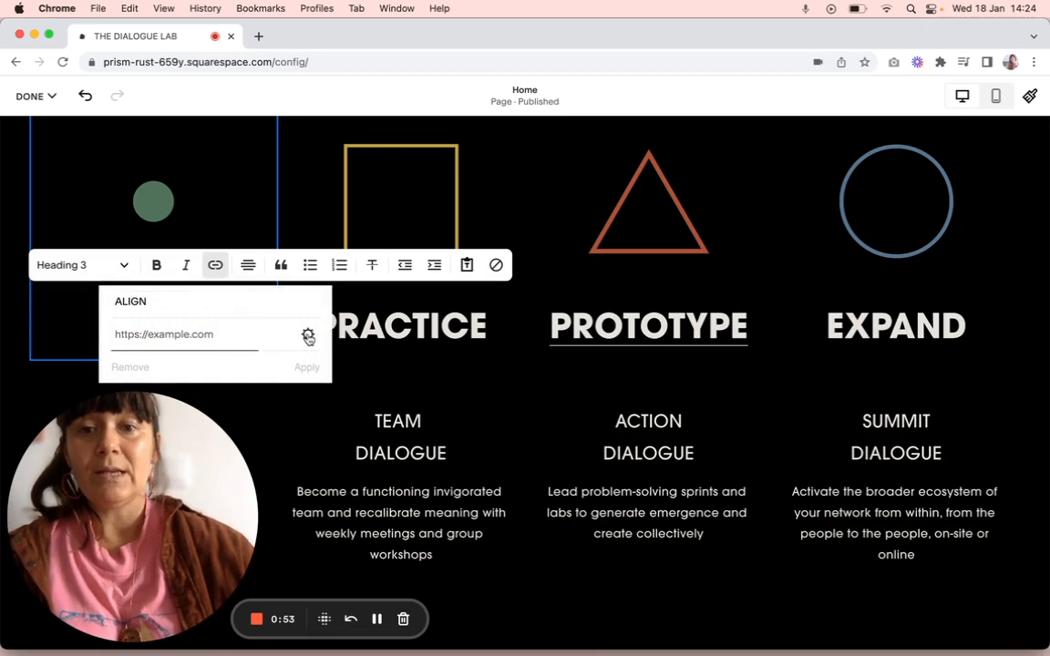
Step: Set the ALIGN heading link to the site page /reconnection via the Link Editor
left_click(308, 335)
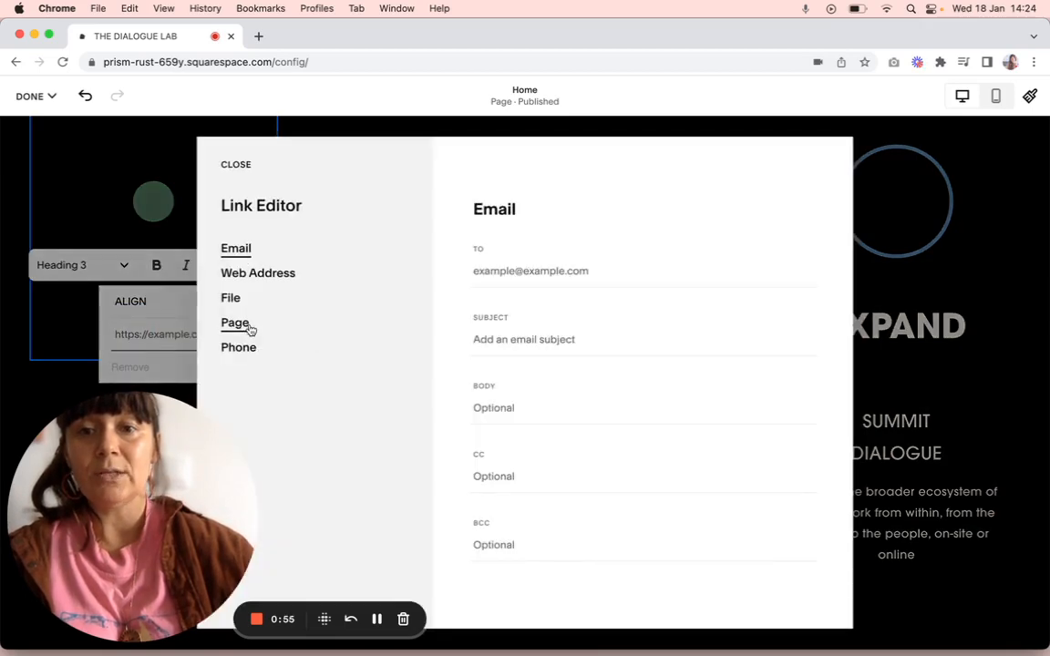
left_click(234, 323)
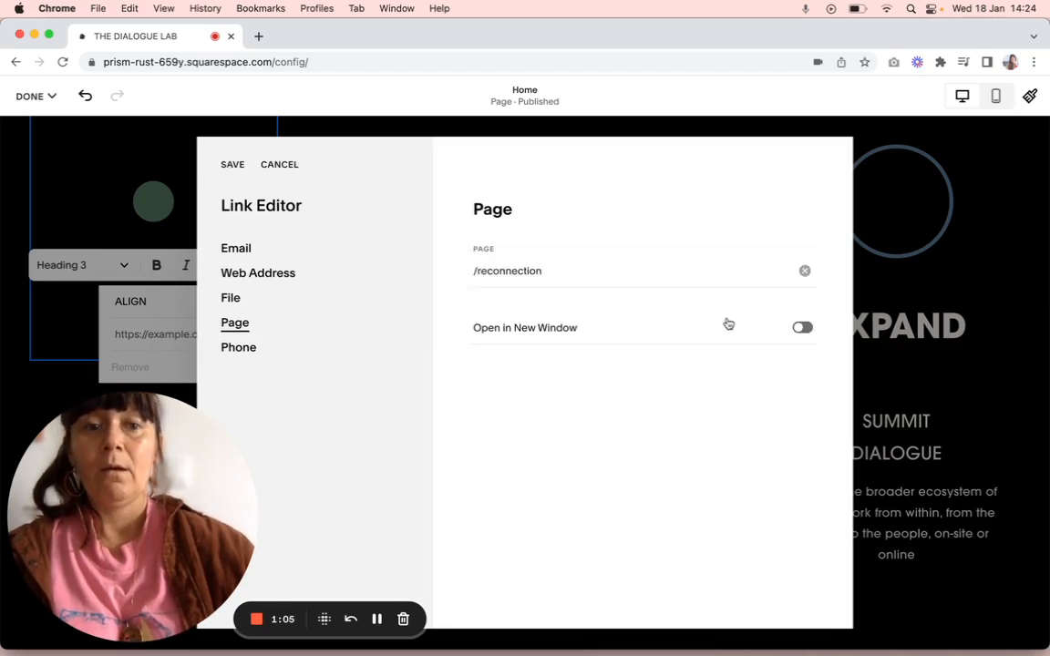
mouse_move(787, 341)
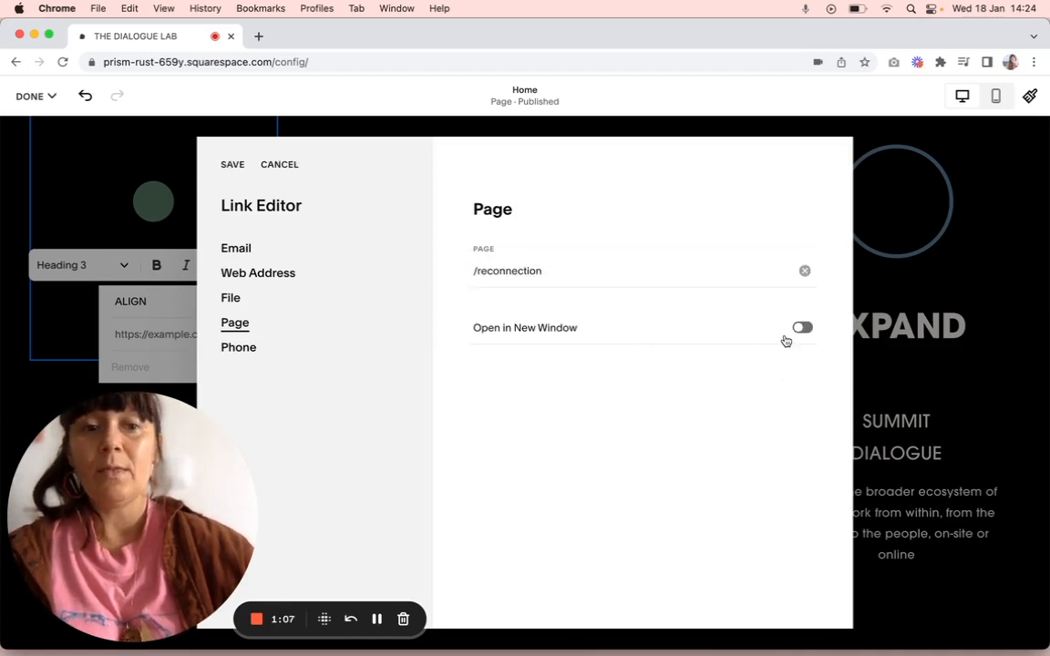